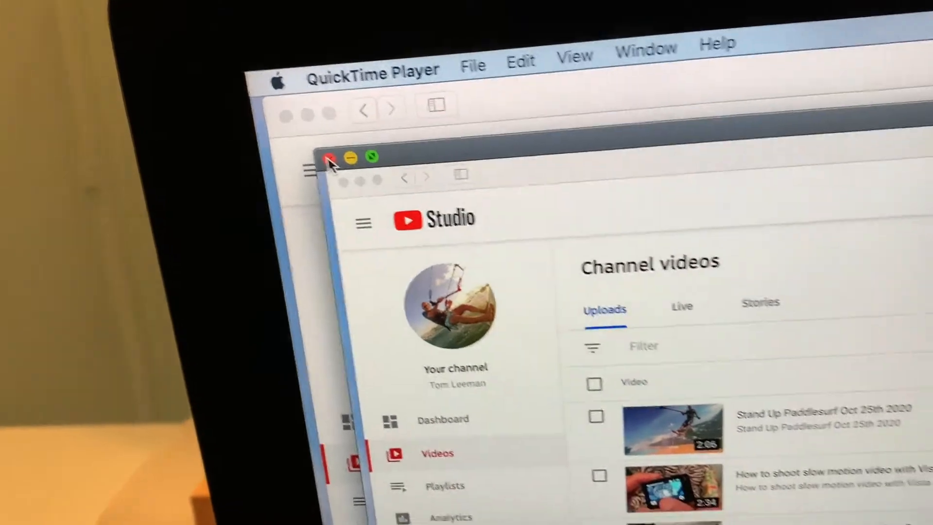
Rename the screen recording to 'Tom' from the title-bar name field.
left_click(329, 159)
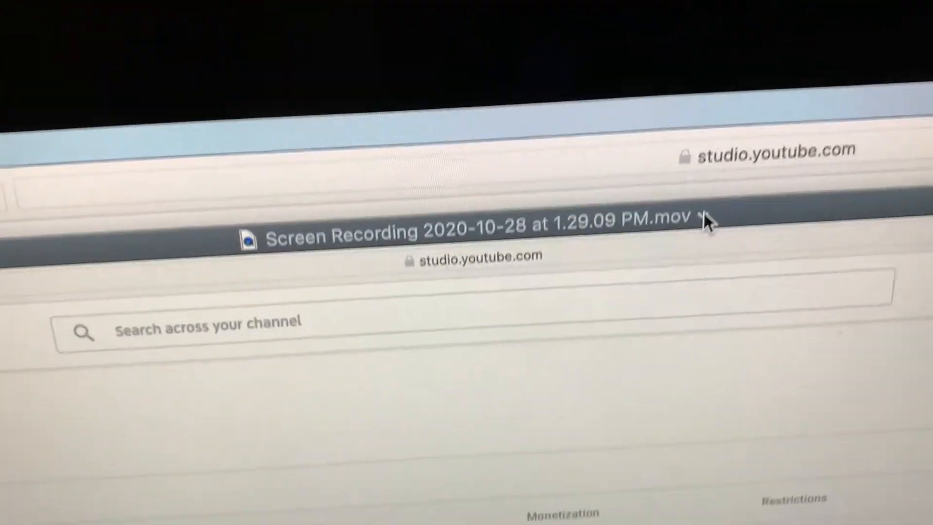
left_click(702, 219)
type("t")
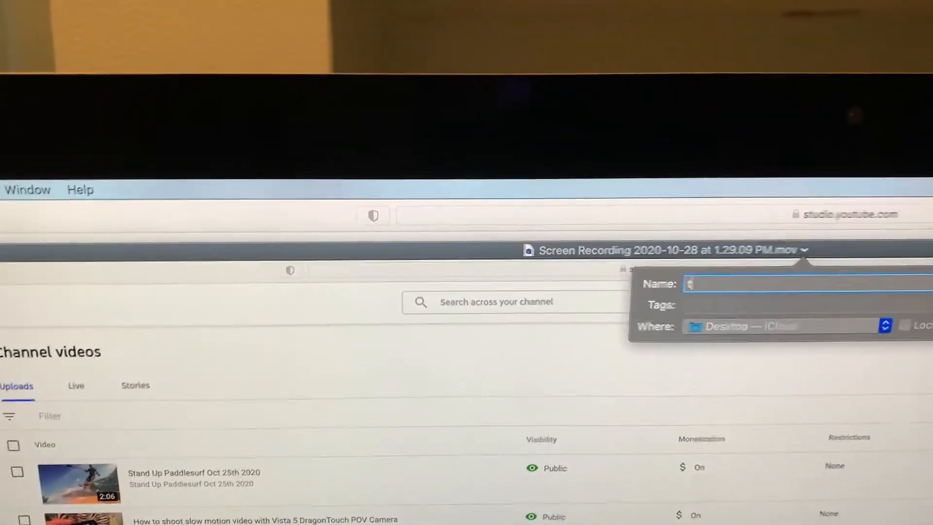
type("om")
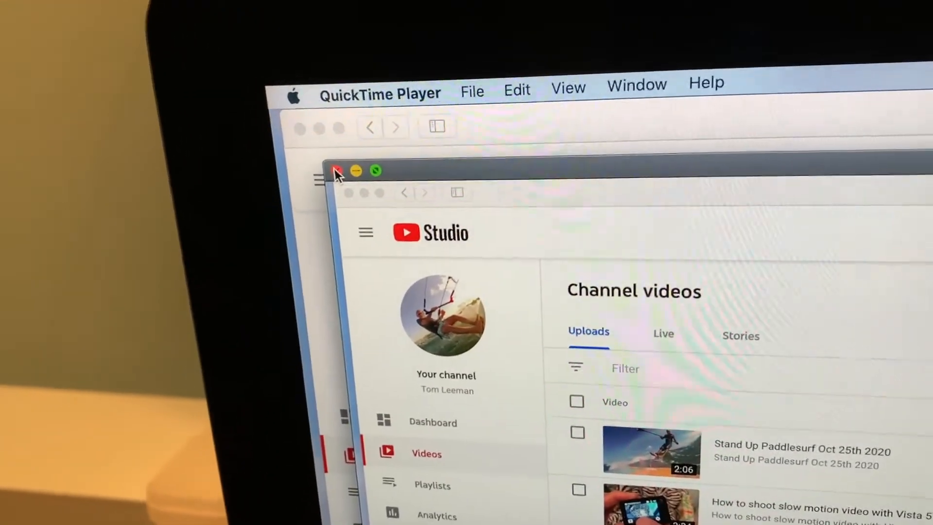
Close the 'Tom' recording's playback window, leaving YouTube Studio visible.
left_click(337, 171)
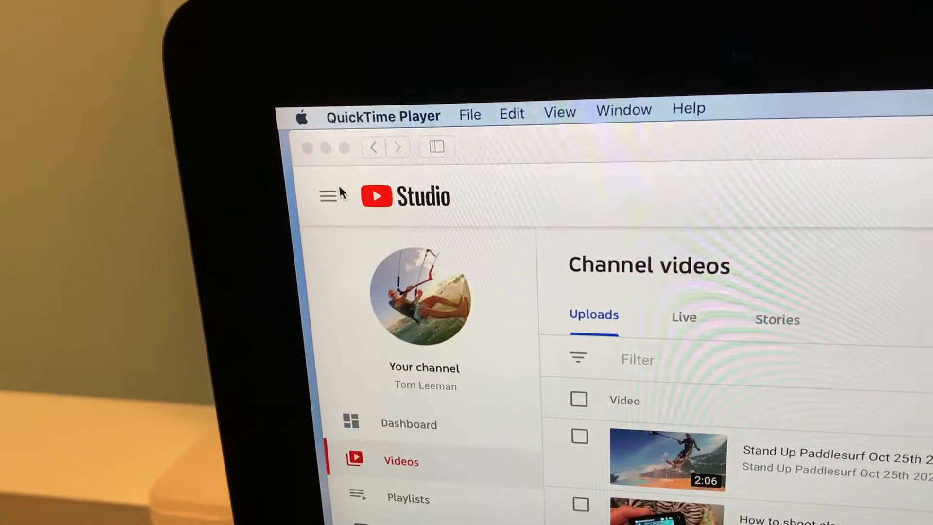